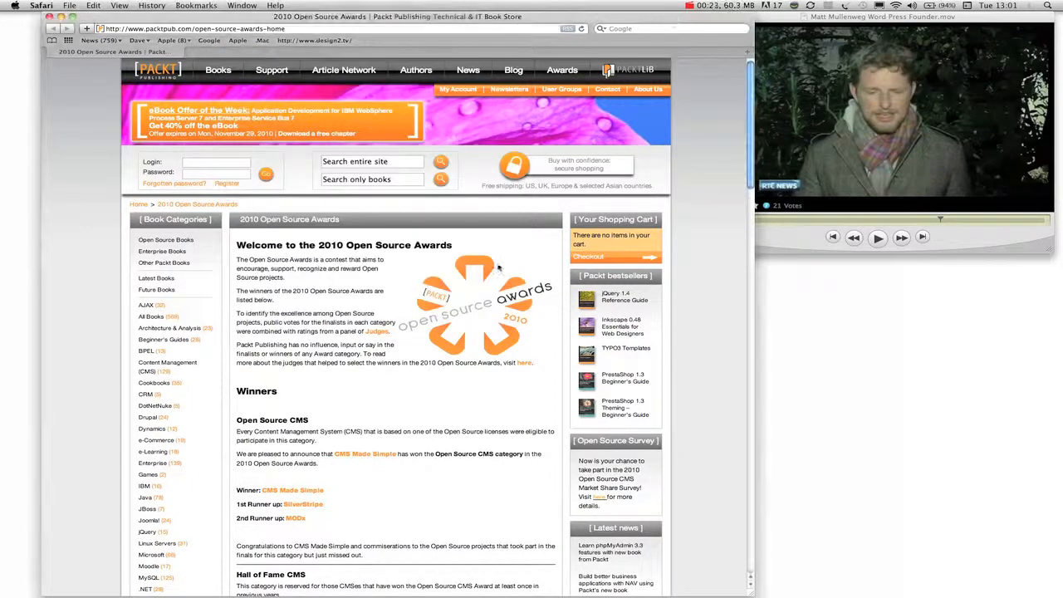
Open Justin Guarini's entry in the Showcase music listing and visit his official site
scroll(down, 3)
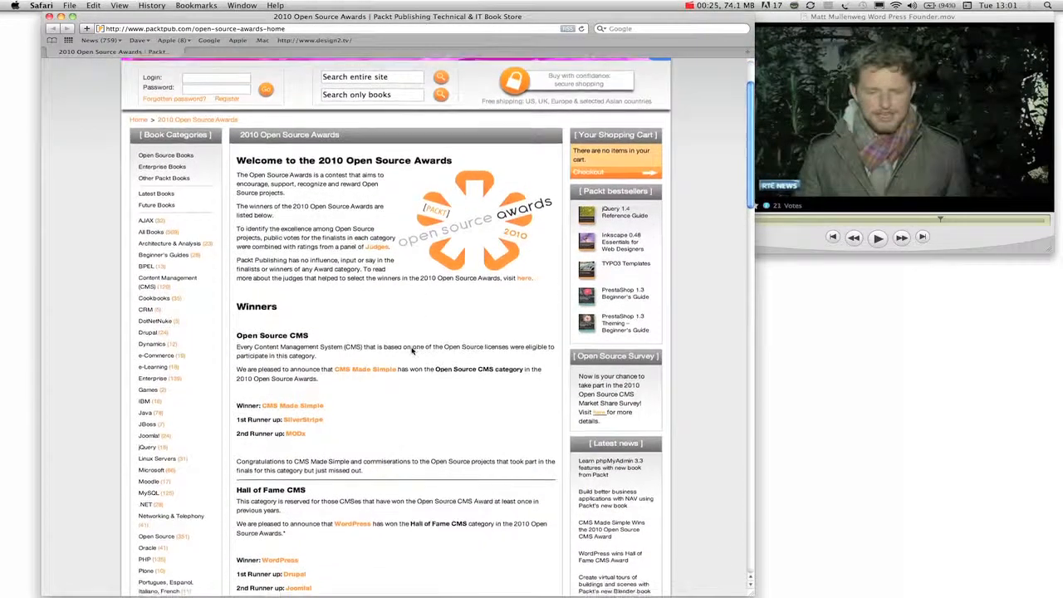
scroll(down, 3)
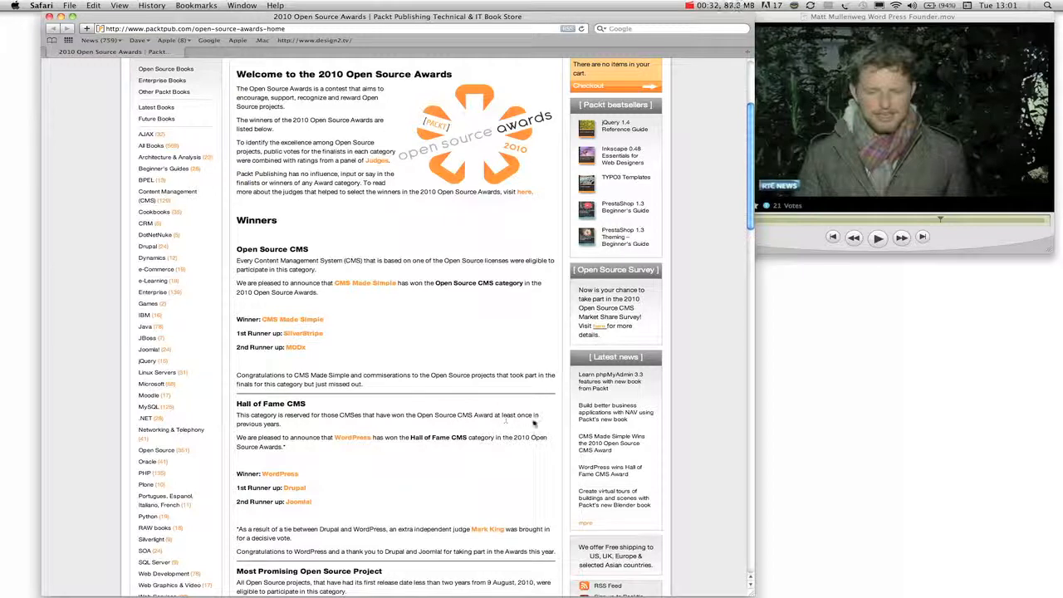
mouse_move(356, 486)
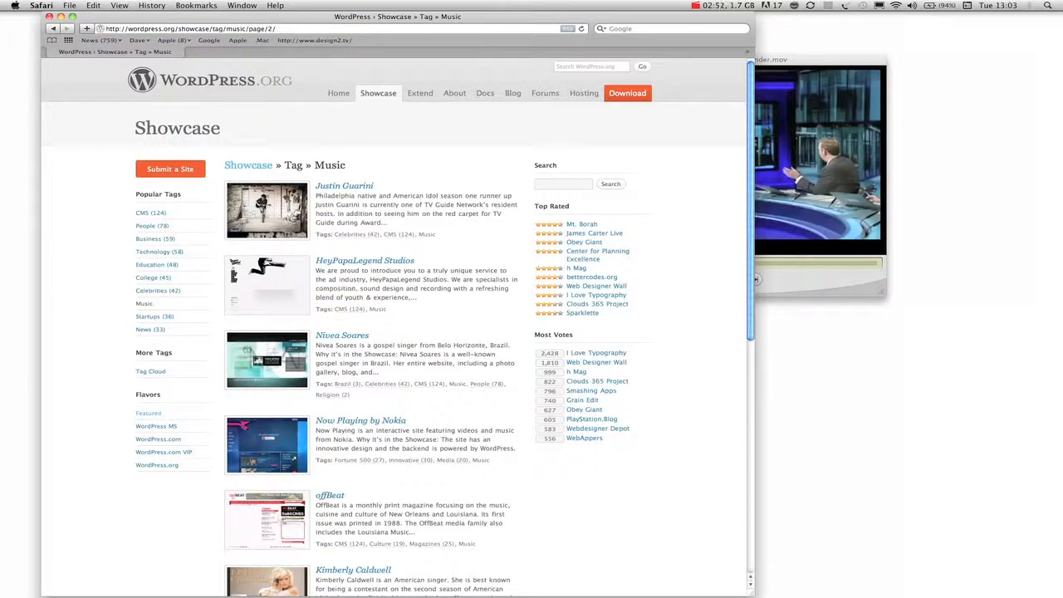
click(344, 185)
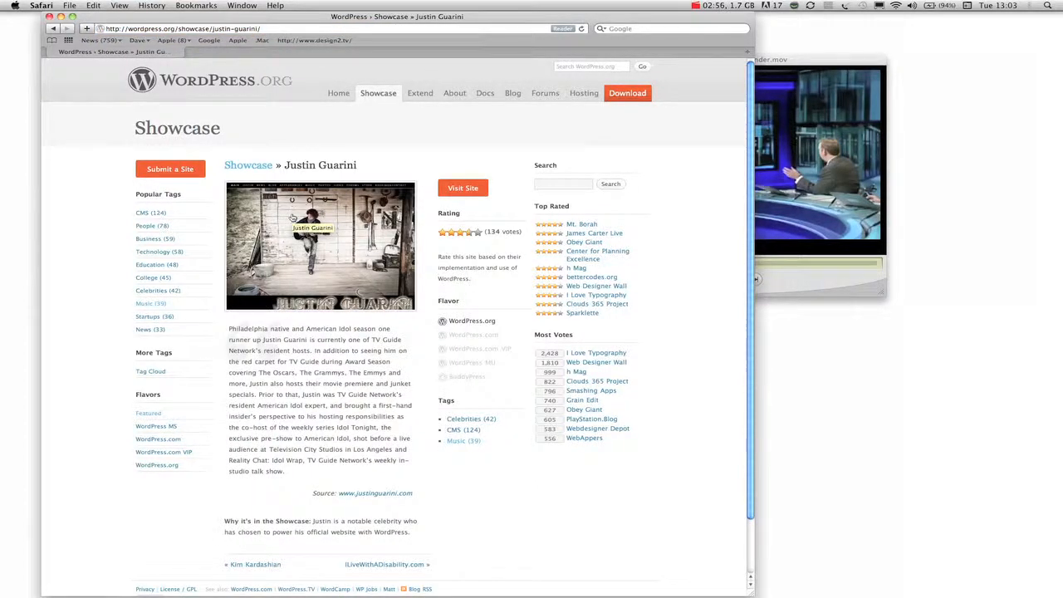
click(463, 188)
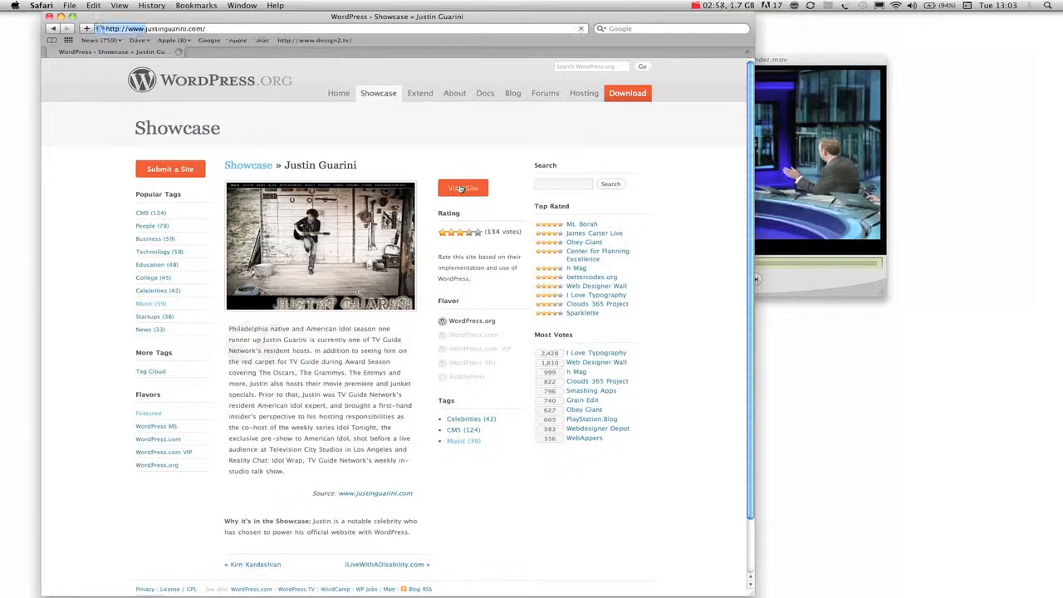
click(462, 187)
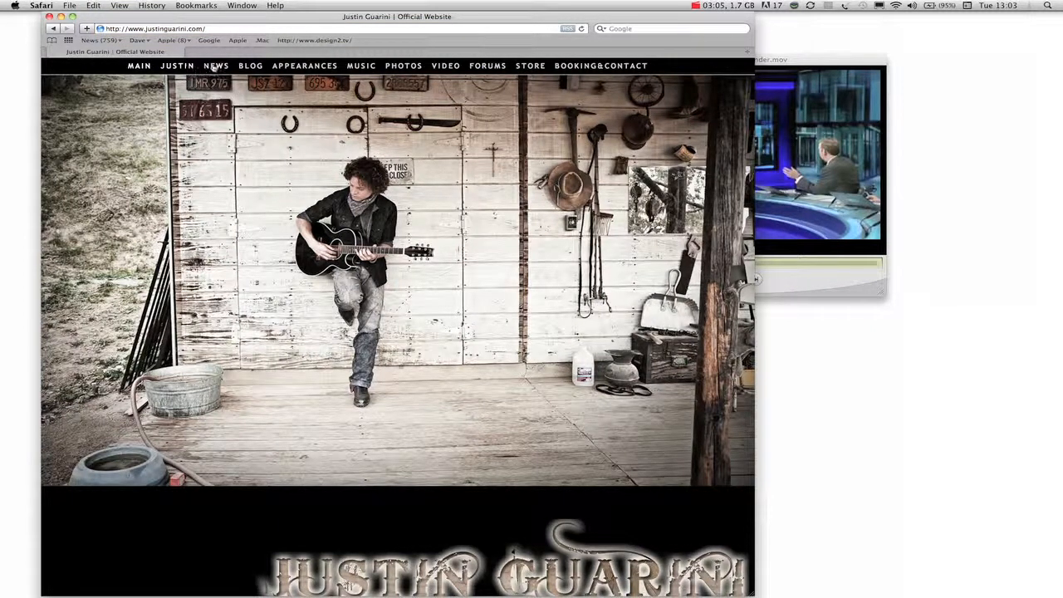
View Justin's biography page, then the PHOTOS gallery
click(176, 66)
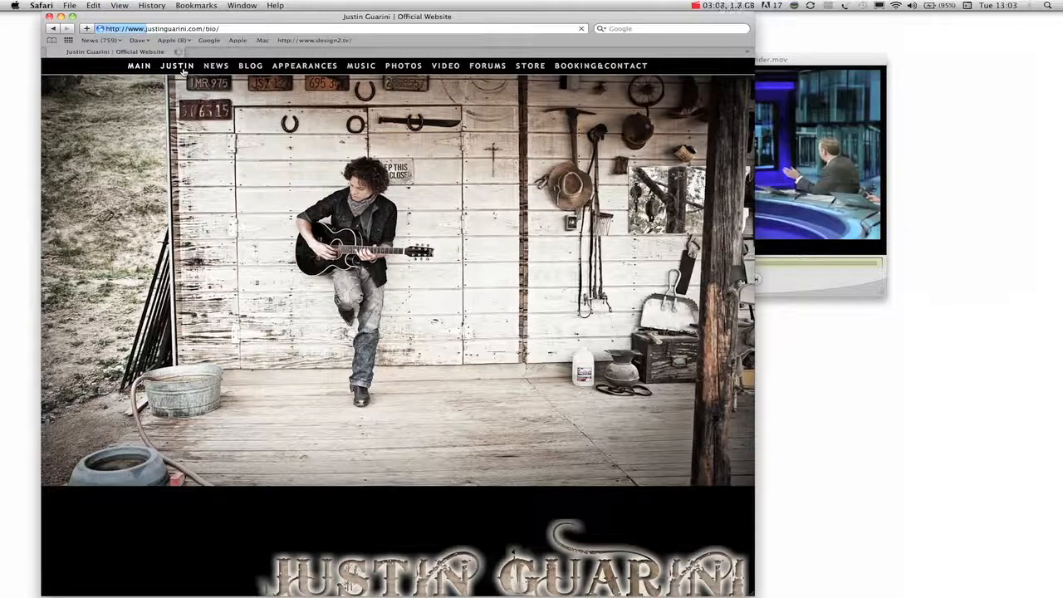
click(177, 65)
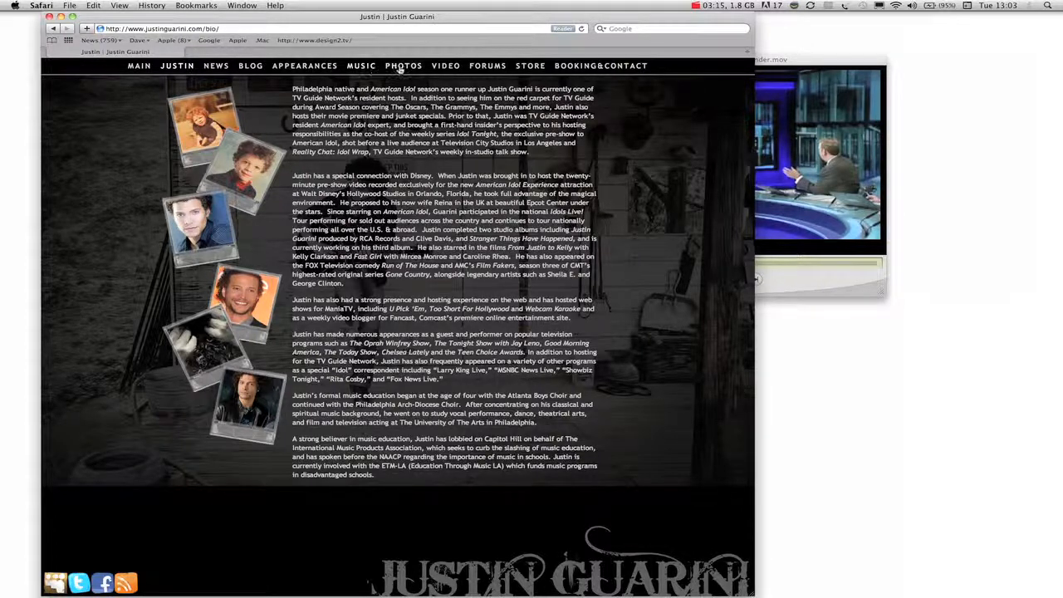
click(404, 65)
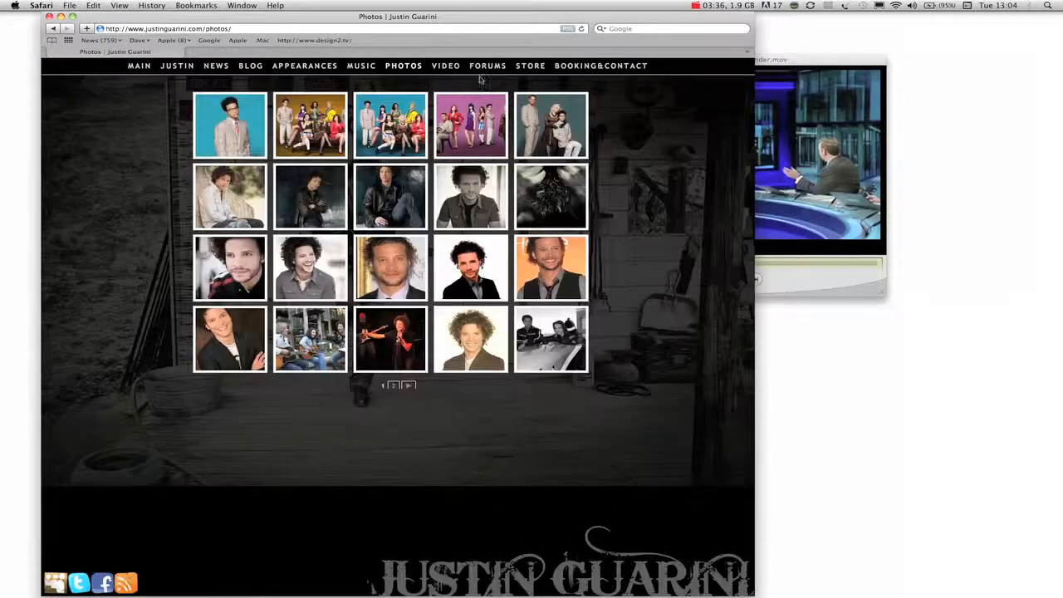
Browse the VIDEO page's clip grid and open a Film Fakers clip
click(446, 65)
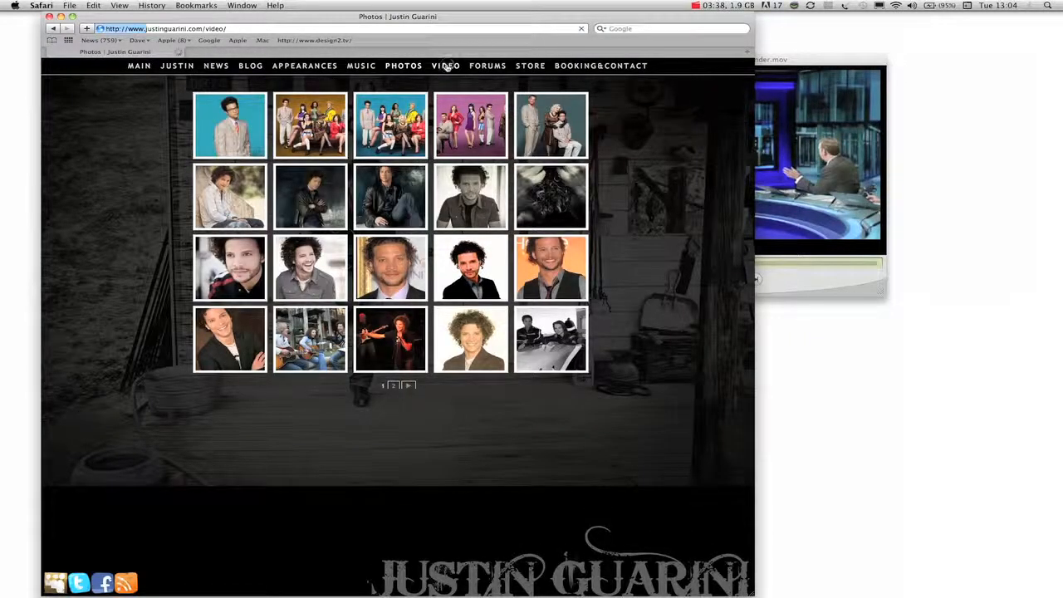
click(445, 65)
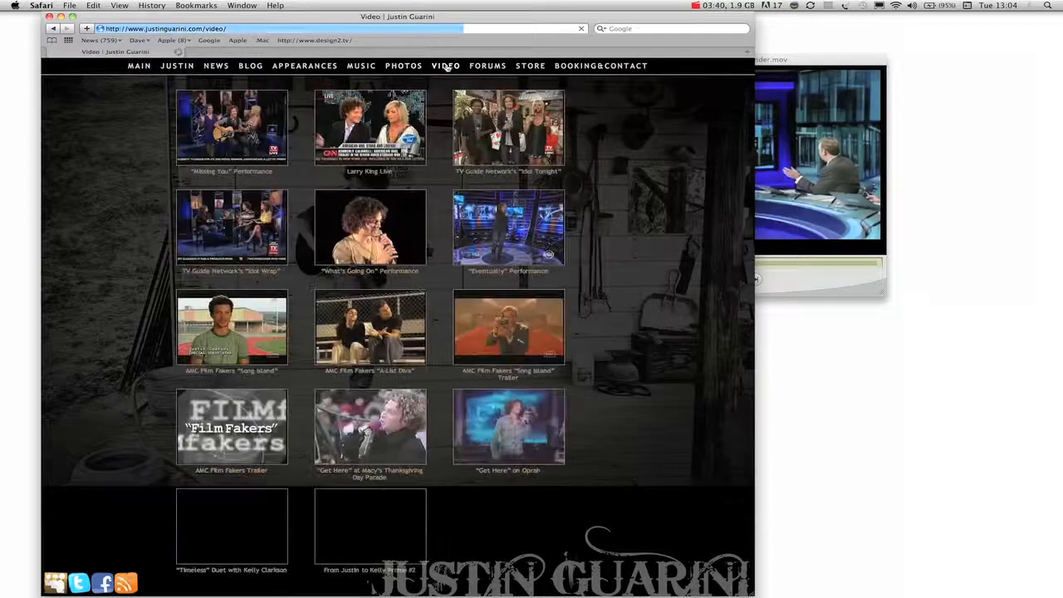
scroll(down, 3)
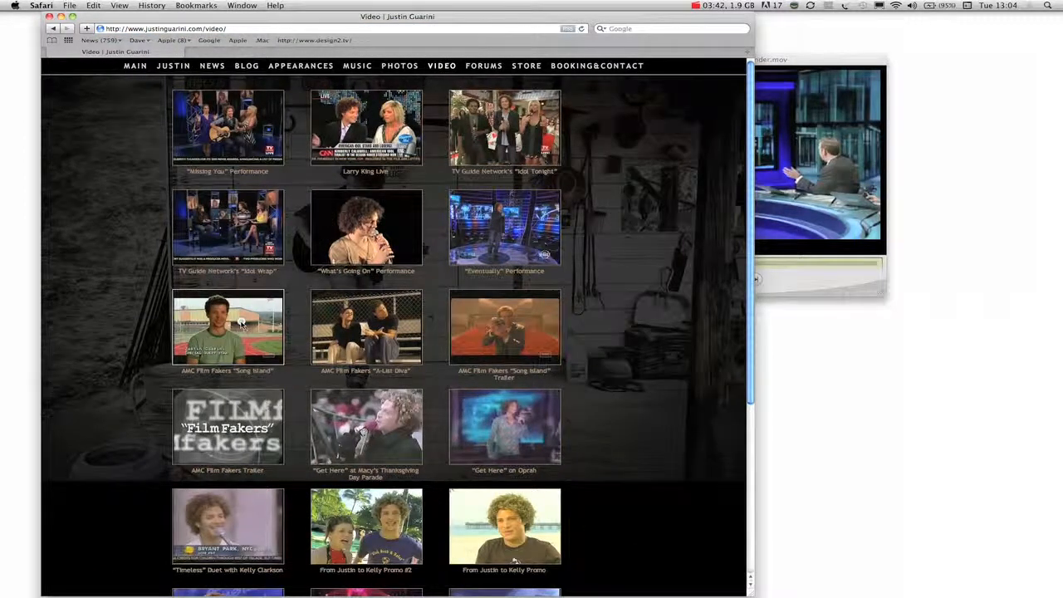
click(227, 327)
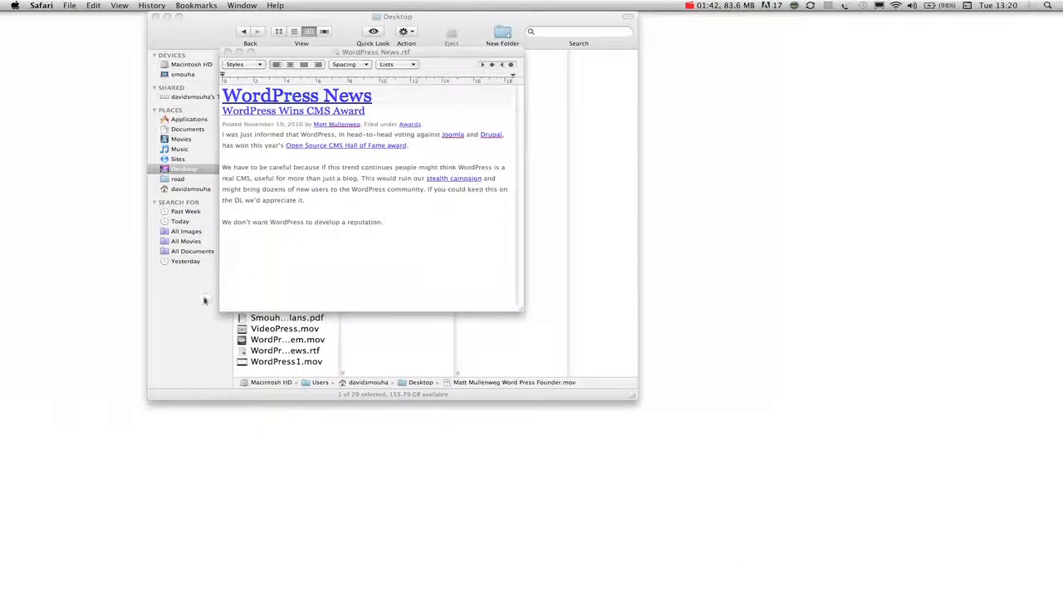
Open the local Sites > mediavox index.html in Safari from Finder
click(178, 159)
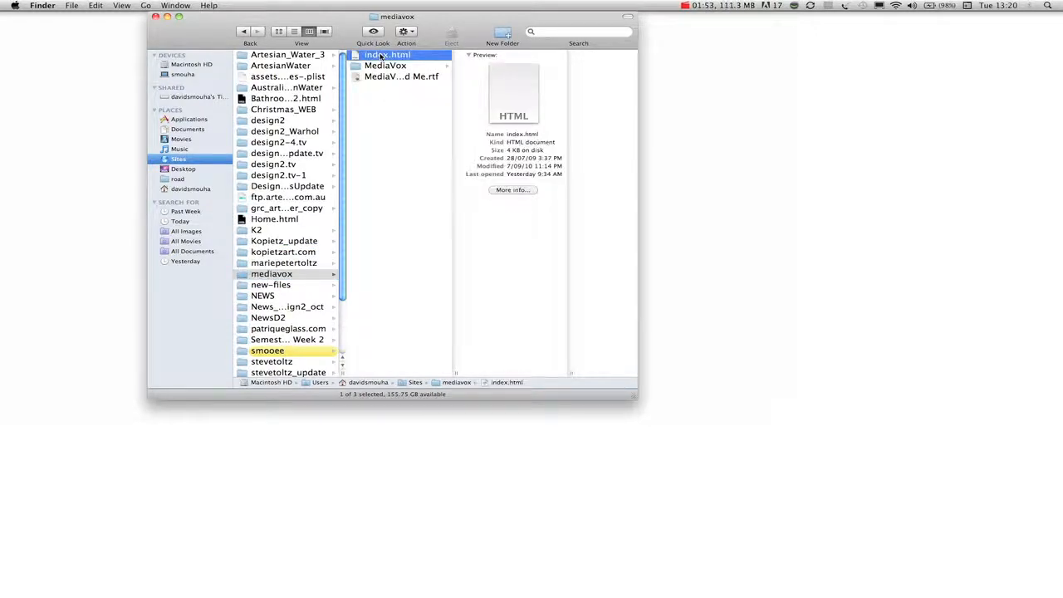
double_click(385, 54)
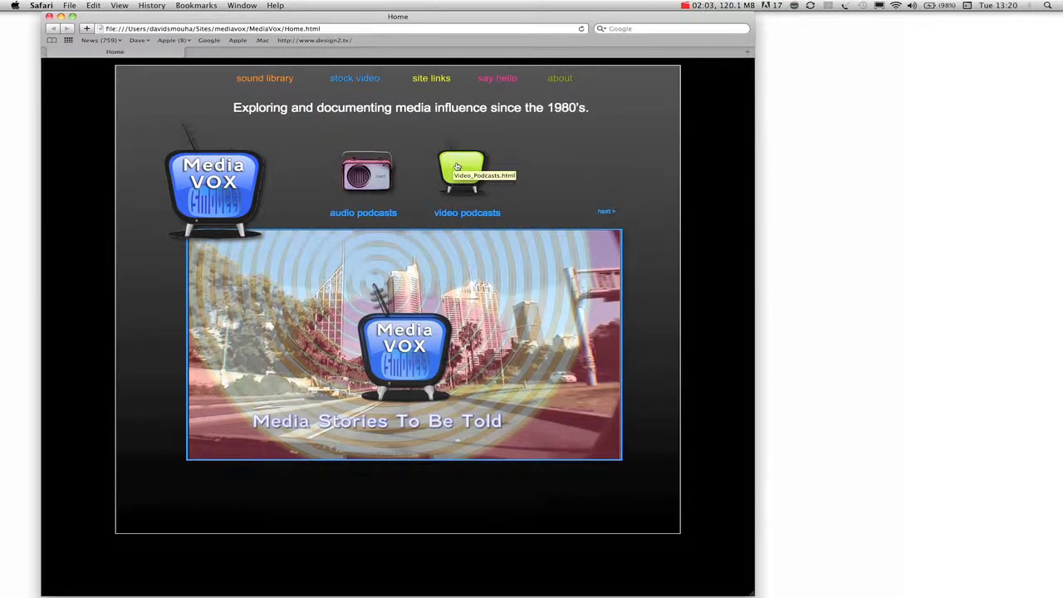
Go to video podcasts, pick CrimBox episode 4 and start its video
right_click(462, 171)
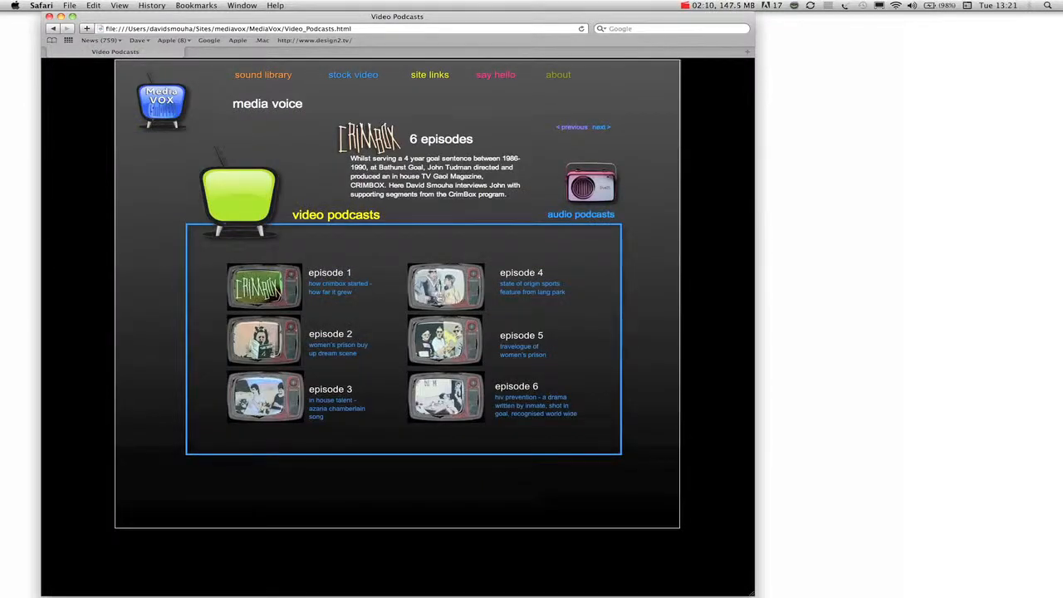
click(445, 286)
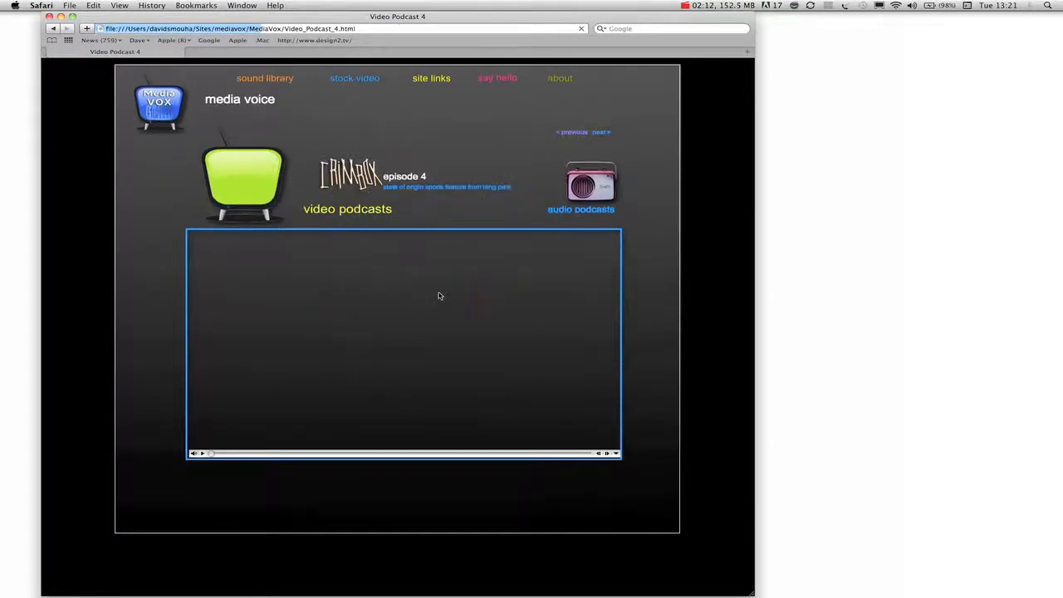
click(201, 453)
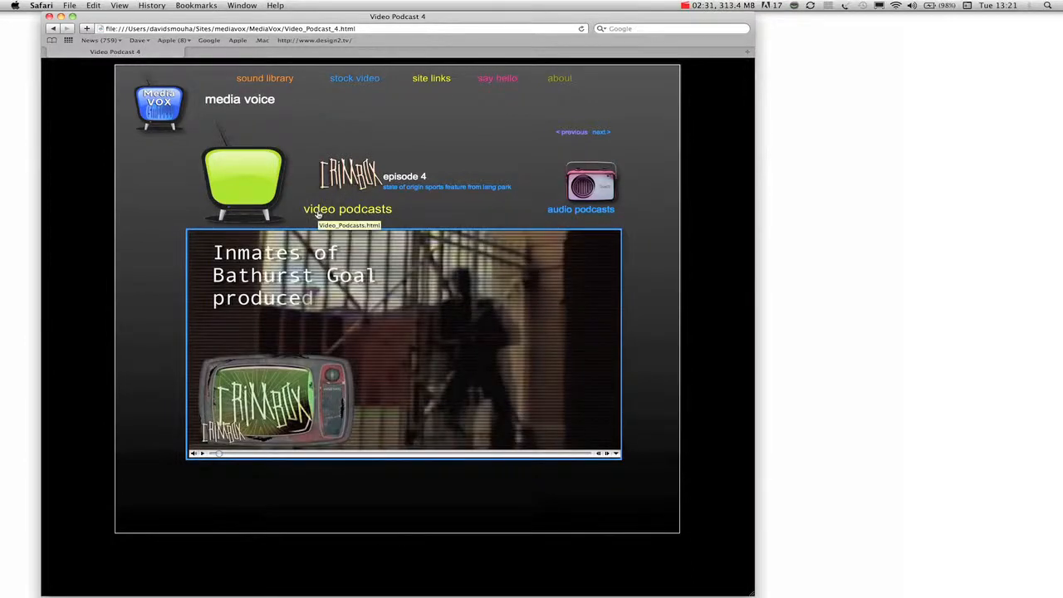
mouse_move(590, 184)
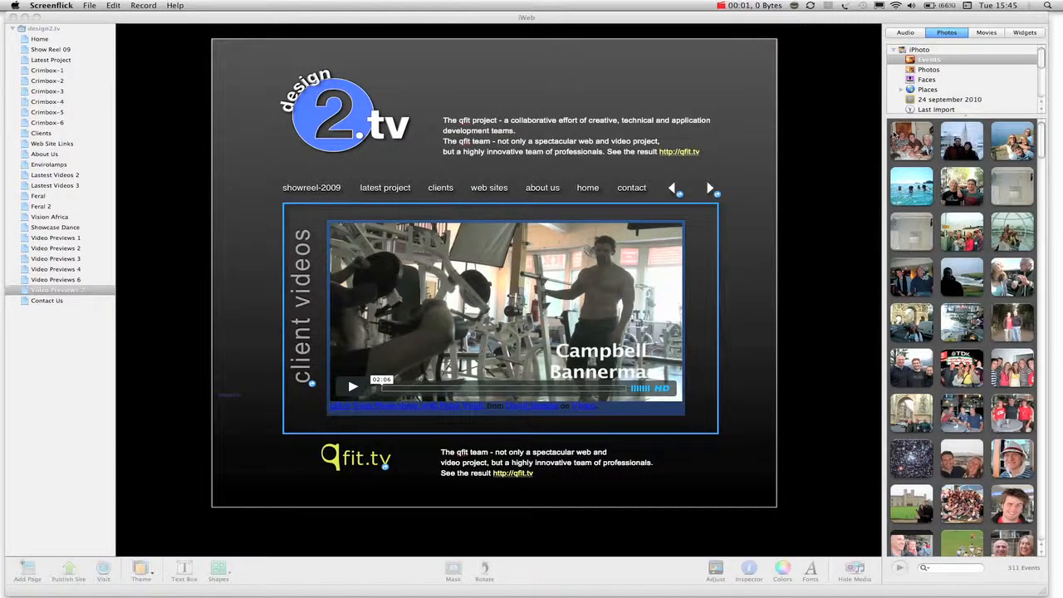
mouse_move(822, 229)
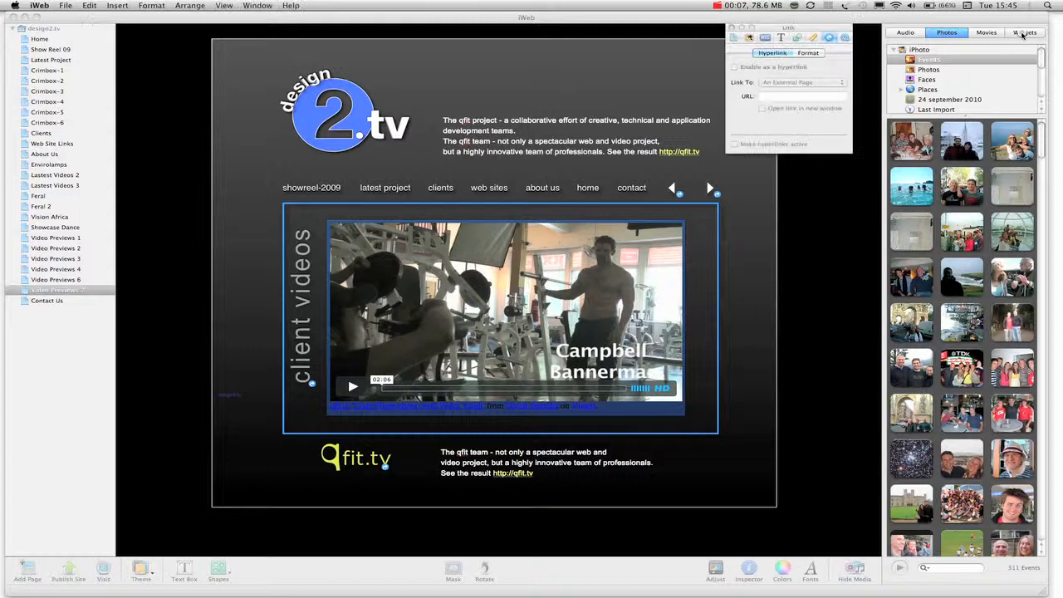
Show the Widgets collection and close the Vimeo video's HTML Snippet editor
click(1024, 32)
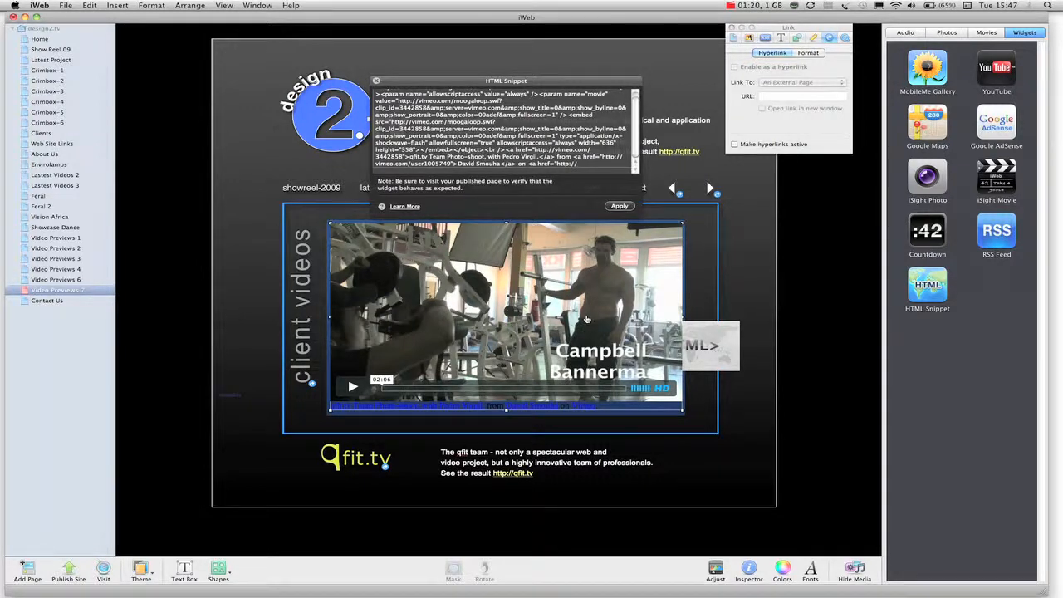
click(619, 206)
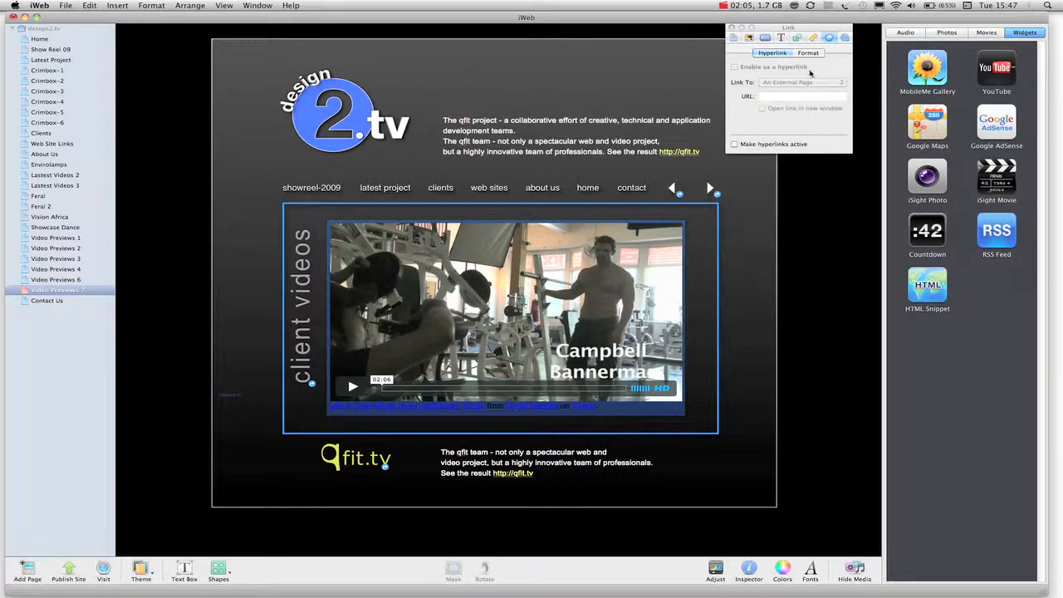